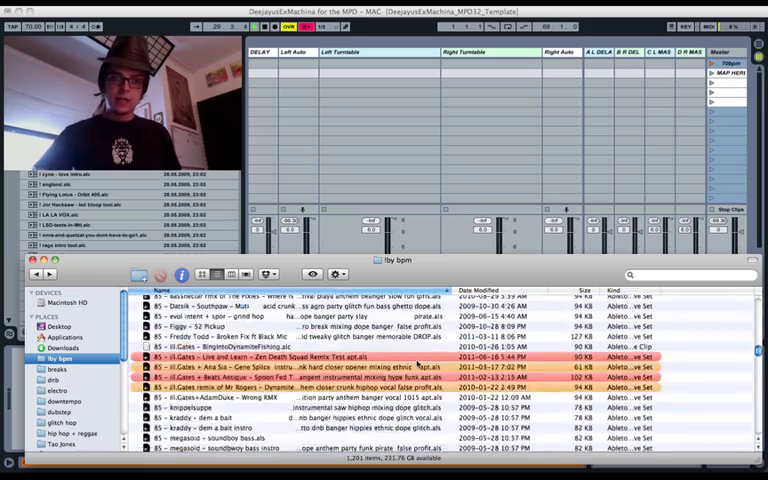
- Search This Mac in Finder for 'ghetto' and 'girls' to list matching bass tracks
scroll(down, 3)
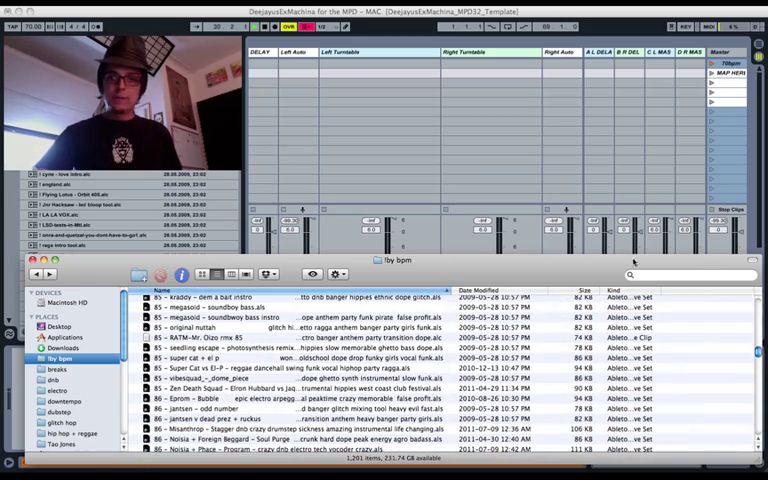
click(690, 276)
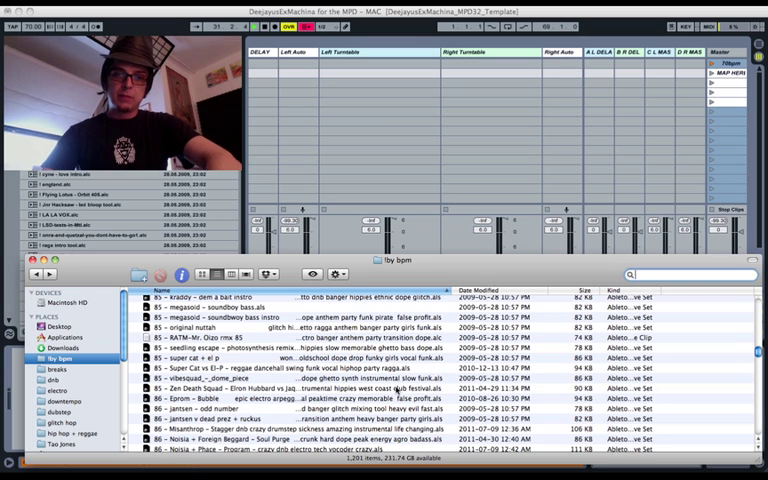
text(ghetto bass)
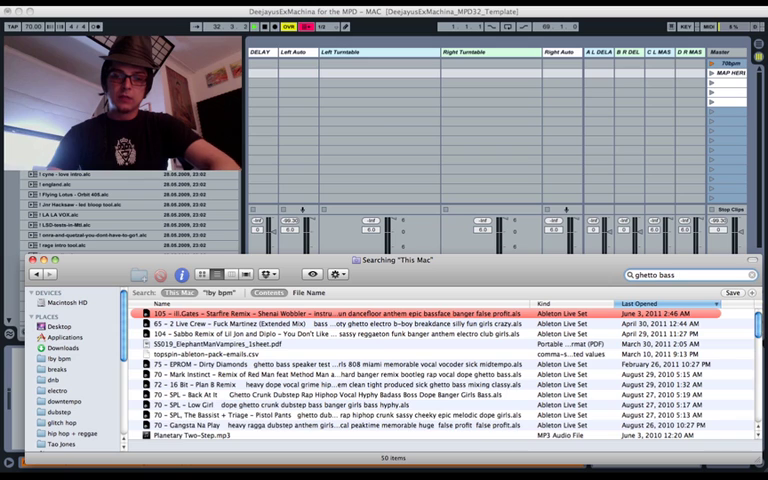
text(girls)
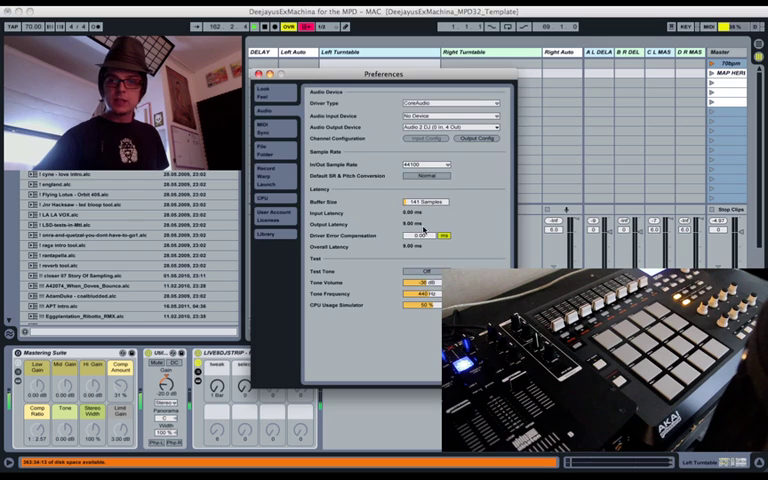
- Show the MIDI/Sync preferences listing the Akai MPD's input and output ports
click(268, 128)
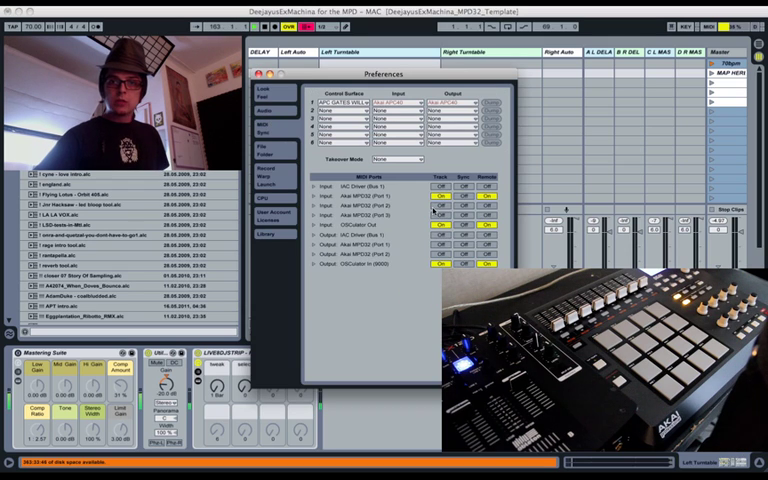